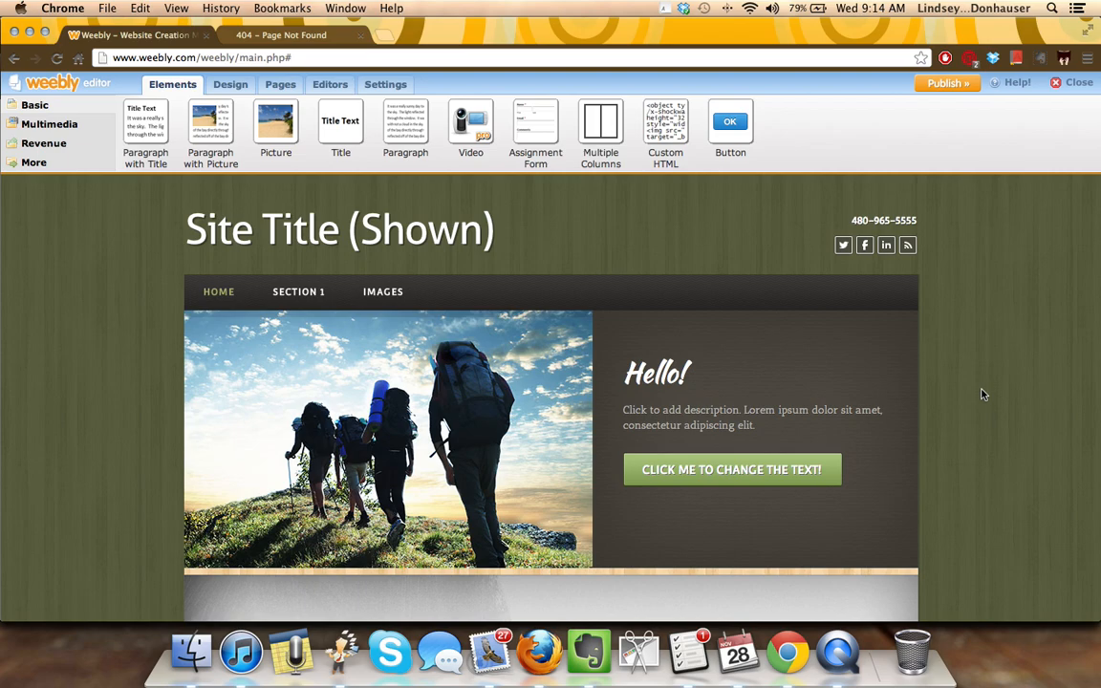
pyautogui.moveTo(1047, 374)
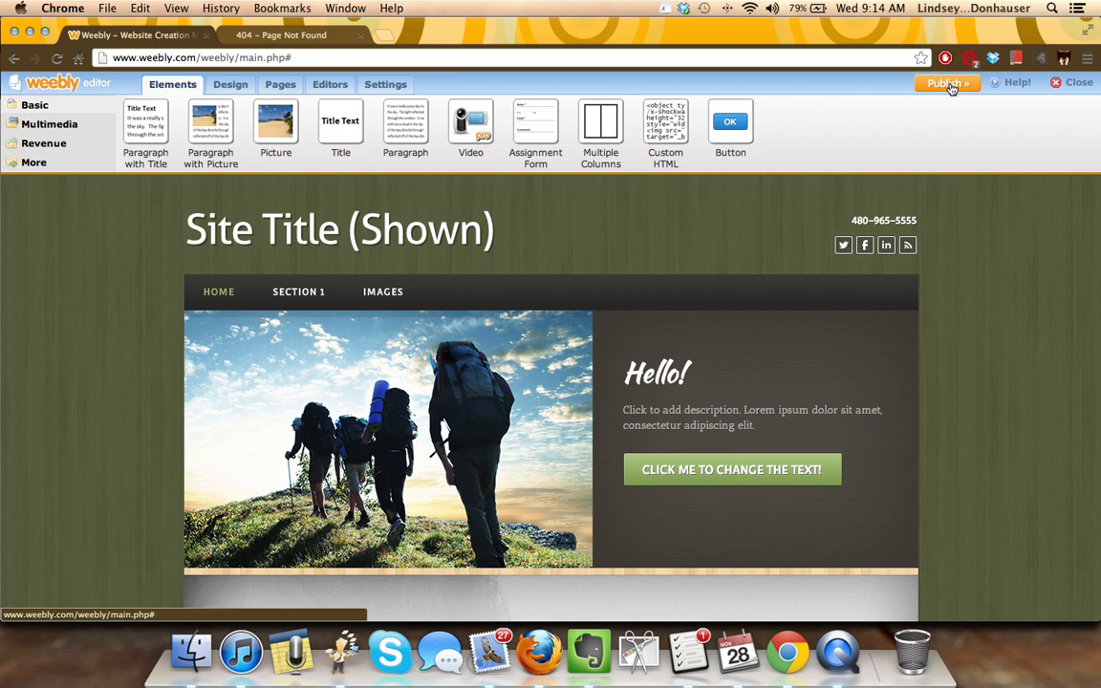
# Publish the site live at eng302.weebly.com, then return to the editor and dismiss the confirmation
pyautogui.click(945, 83)
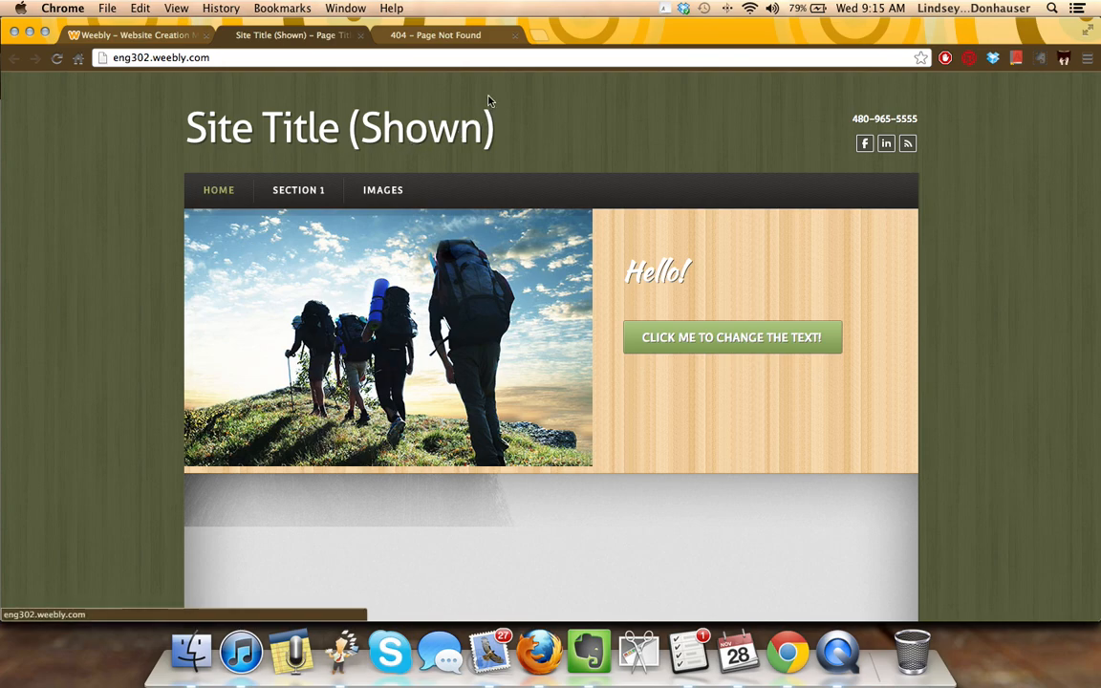
pyautogui.moveTo(534, 119)
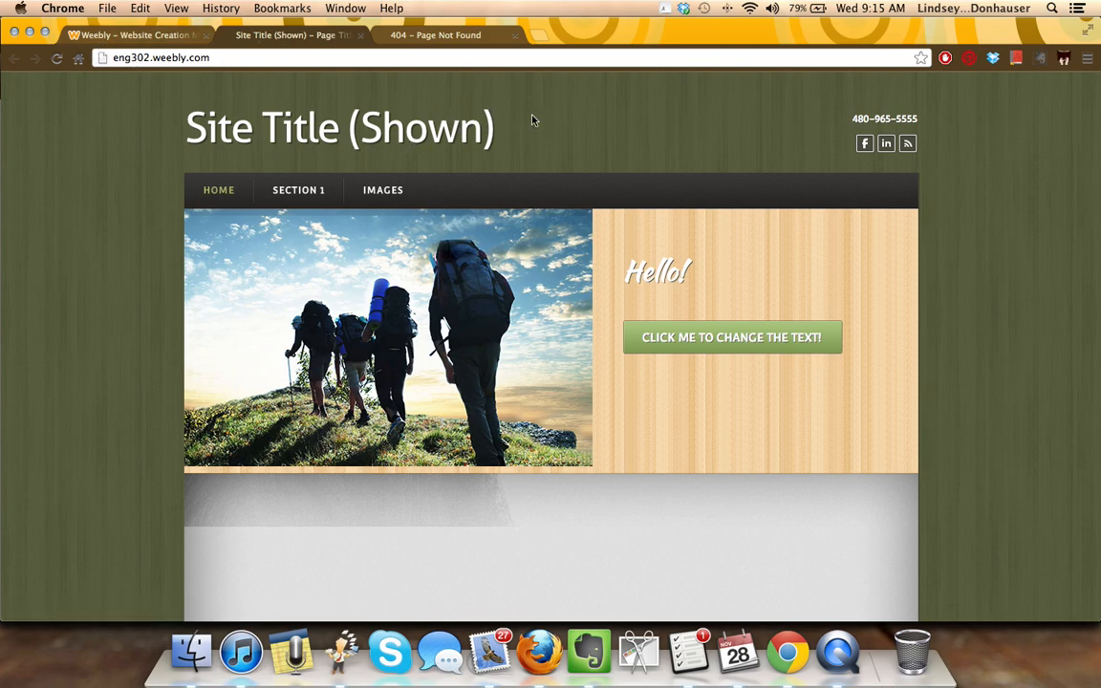
pyautogui.moveTo(586, 526)
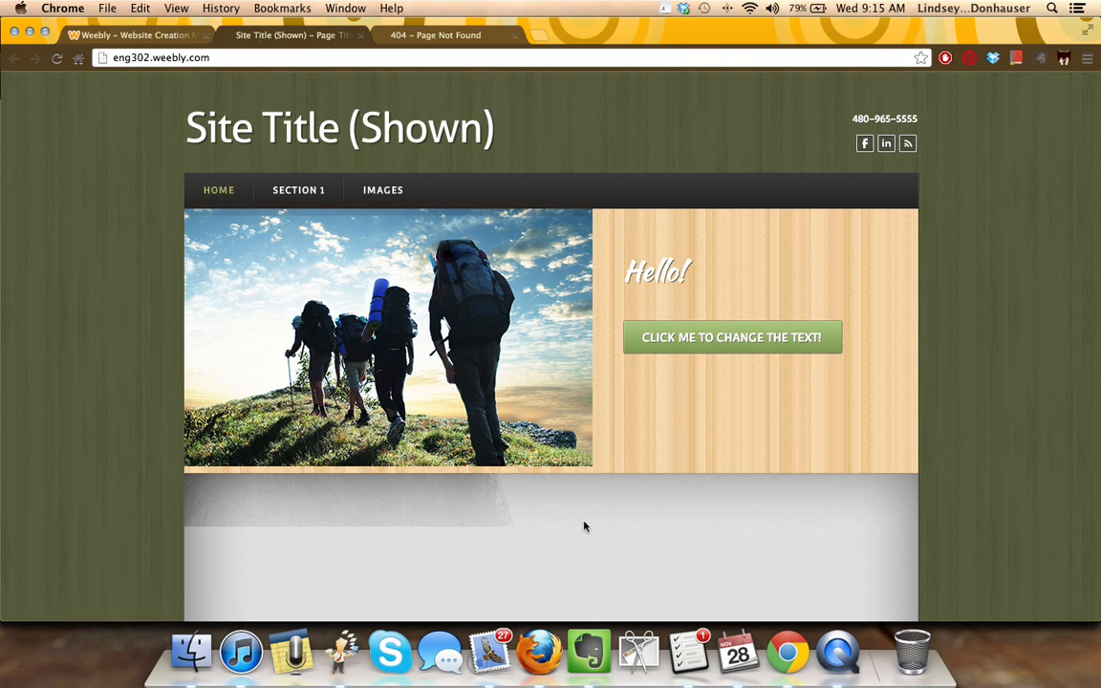
pyautogui.moveTo(642, 512)
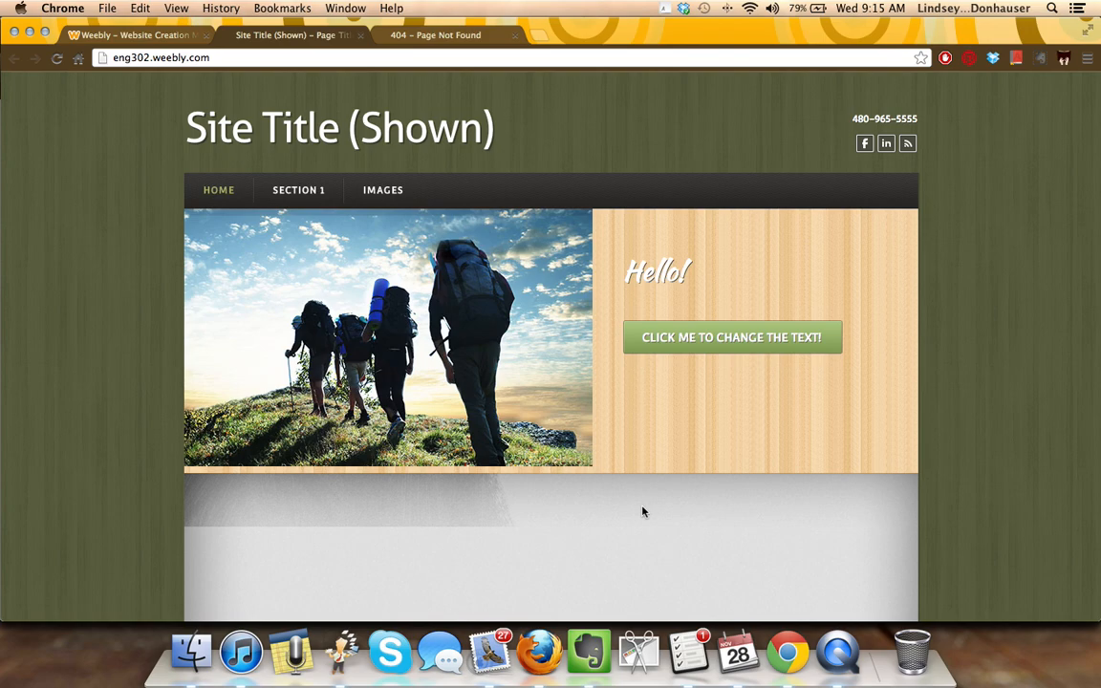
pyautogui.click(124, 45)
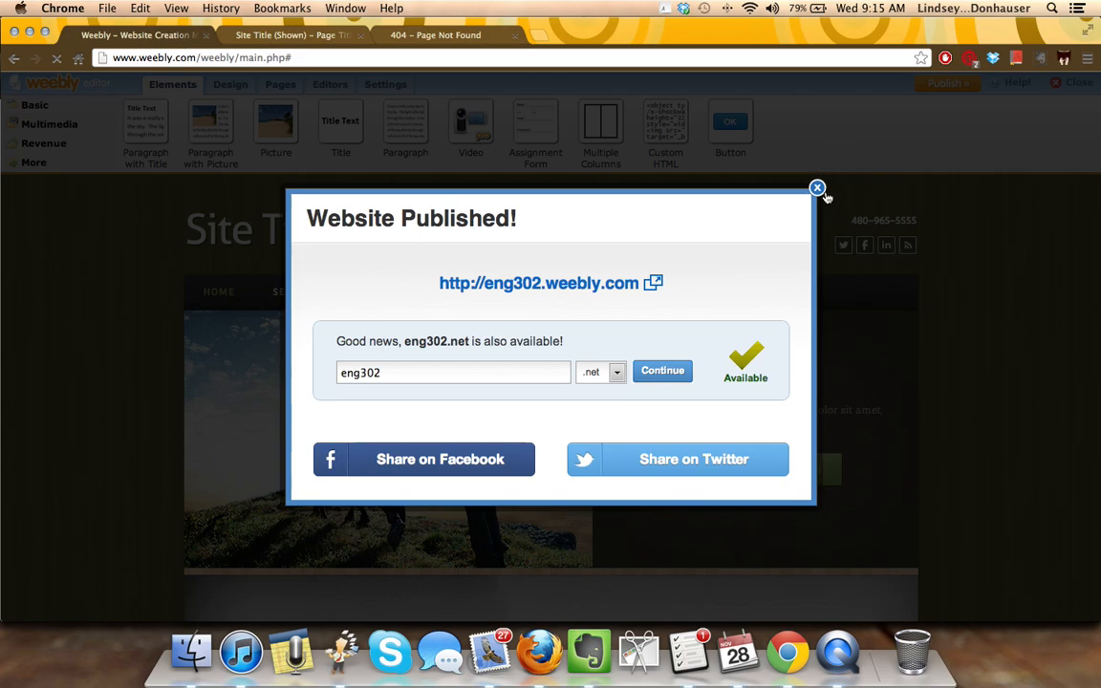
pyautogui.click(816, 187)
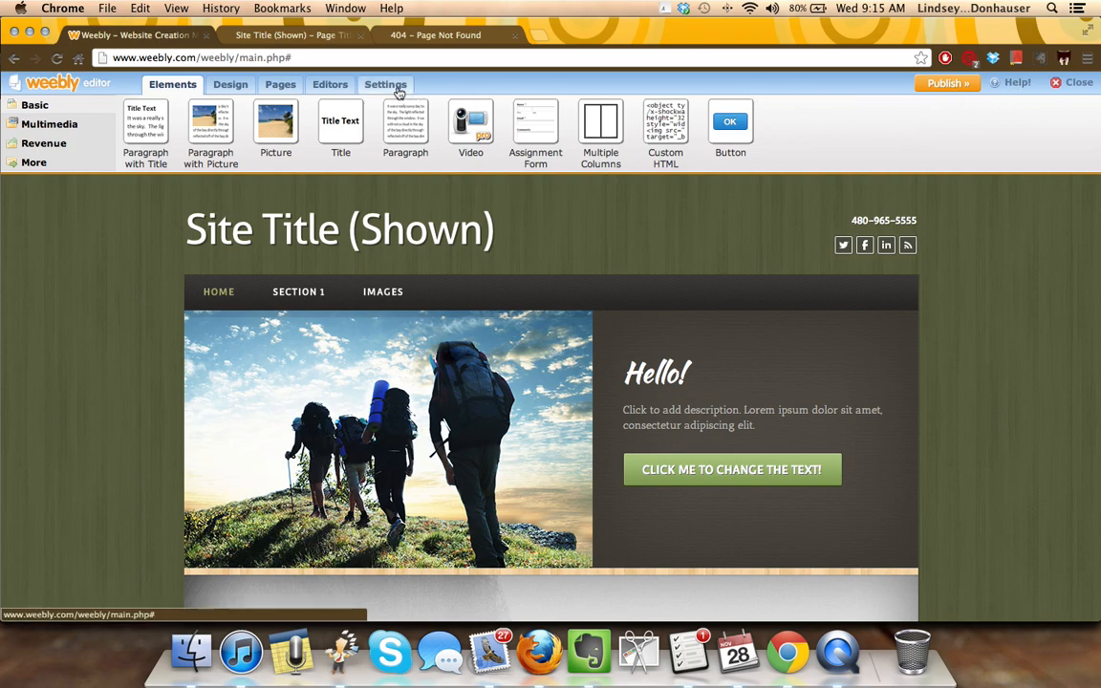
pyautogui.click(384, 84)
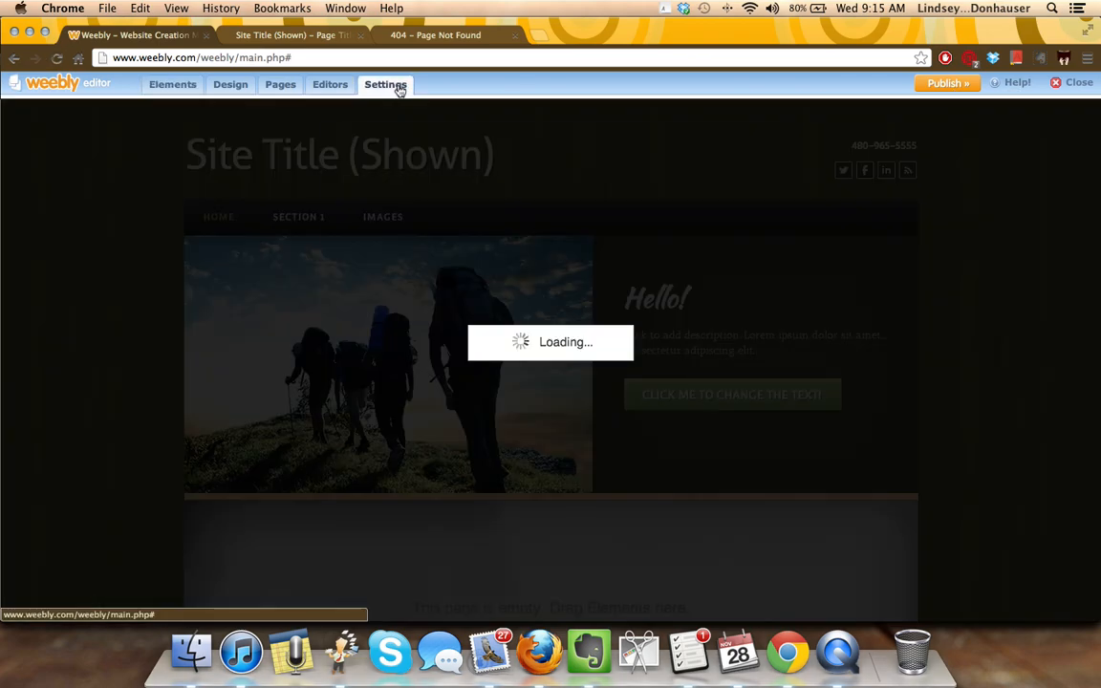
# Un-publish the site via Settings > Archive/Un-publish so eng302.weebly.com shows Site Not Published
pyautogui.click(384, 84)
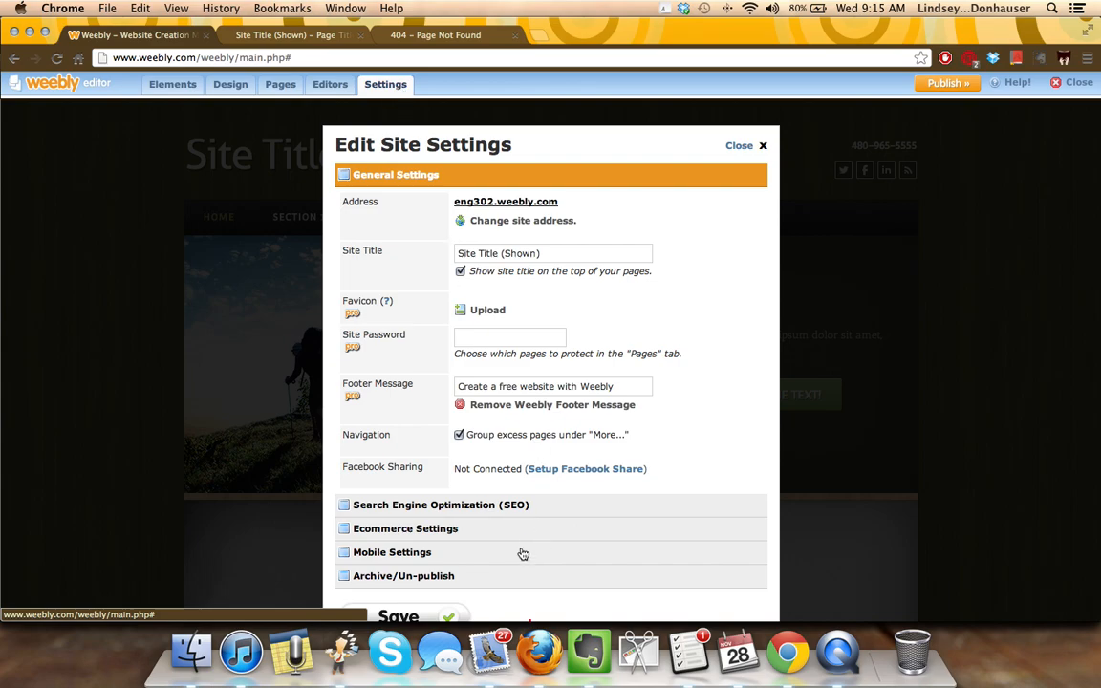
pyautogui.click(405, 576)
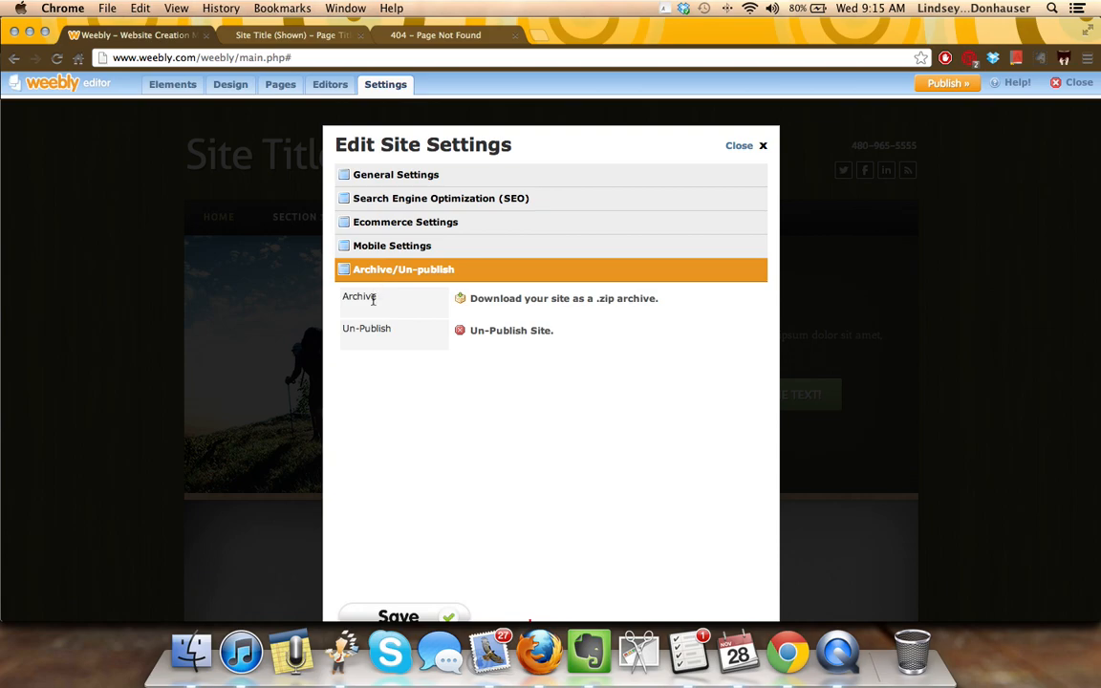
pyautogui.click(510, 330)
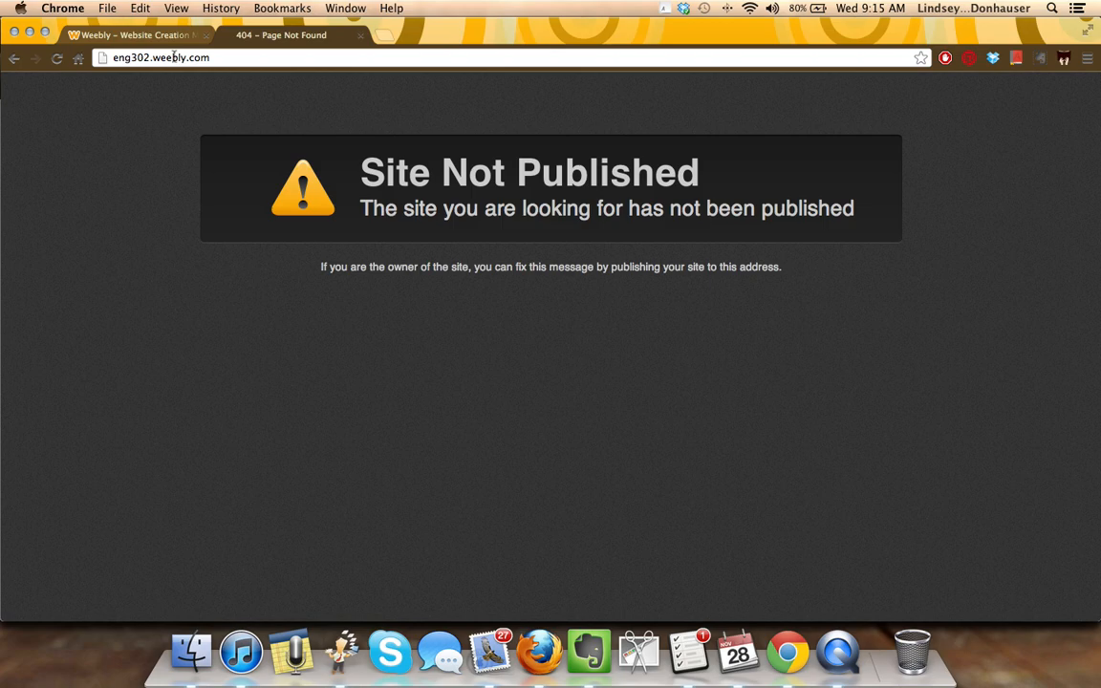
# Switch back to the Weebly editor tab showing the hiking-themed site
pyautogui.click(144, 38)
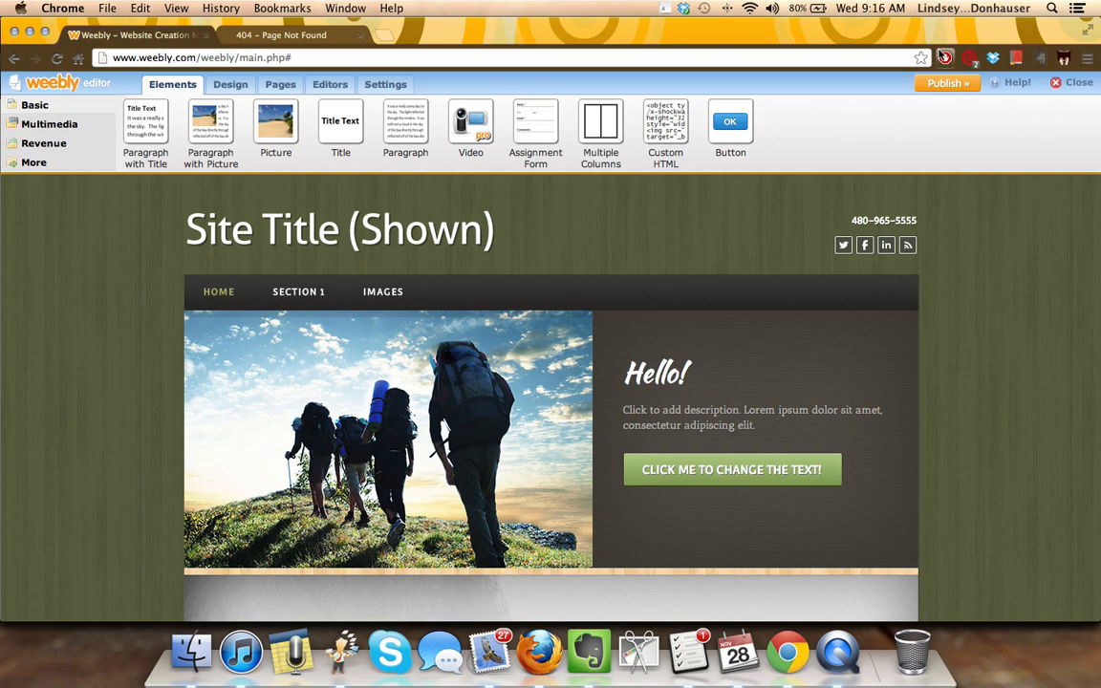
# Republish the hiking site to eng302.weebly.com, return to the editor, and publish once more
pyautogui.click(947, 83)
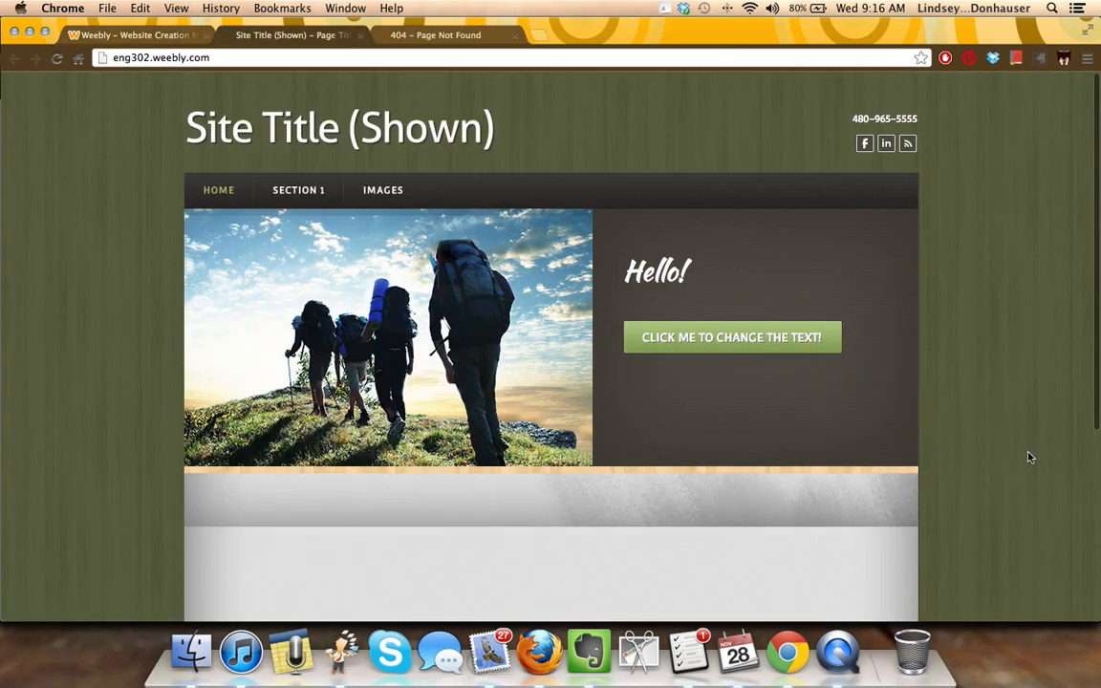
pyautogui.click(143, 42)
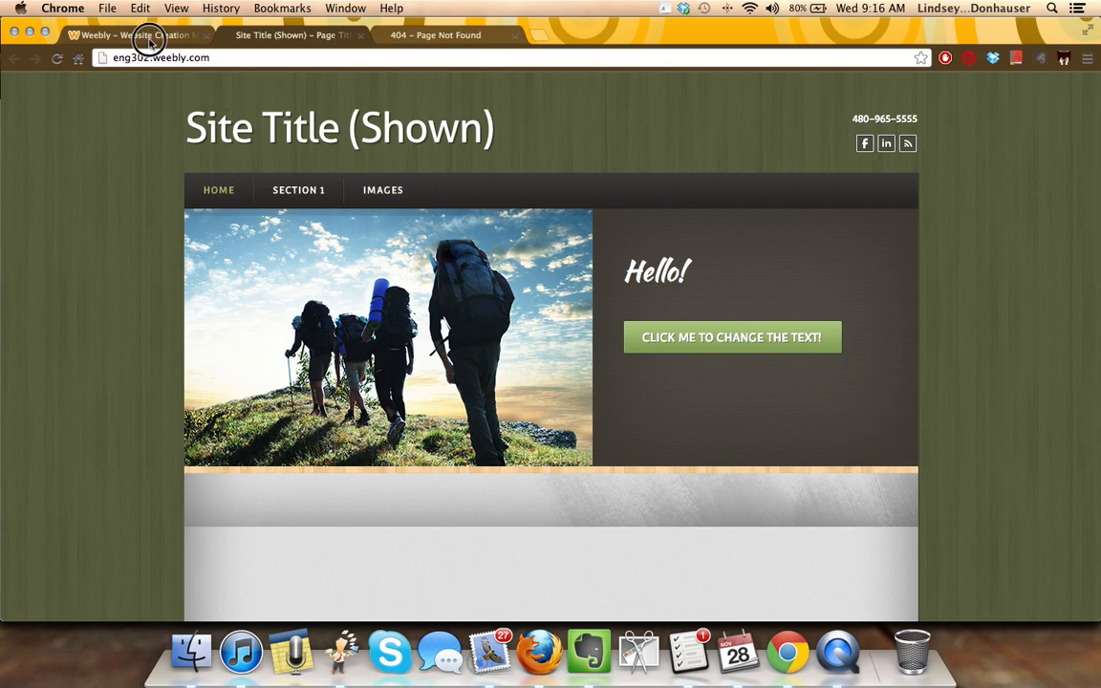
pyautogui.click(148, 47)
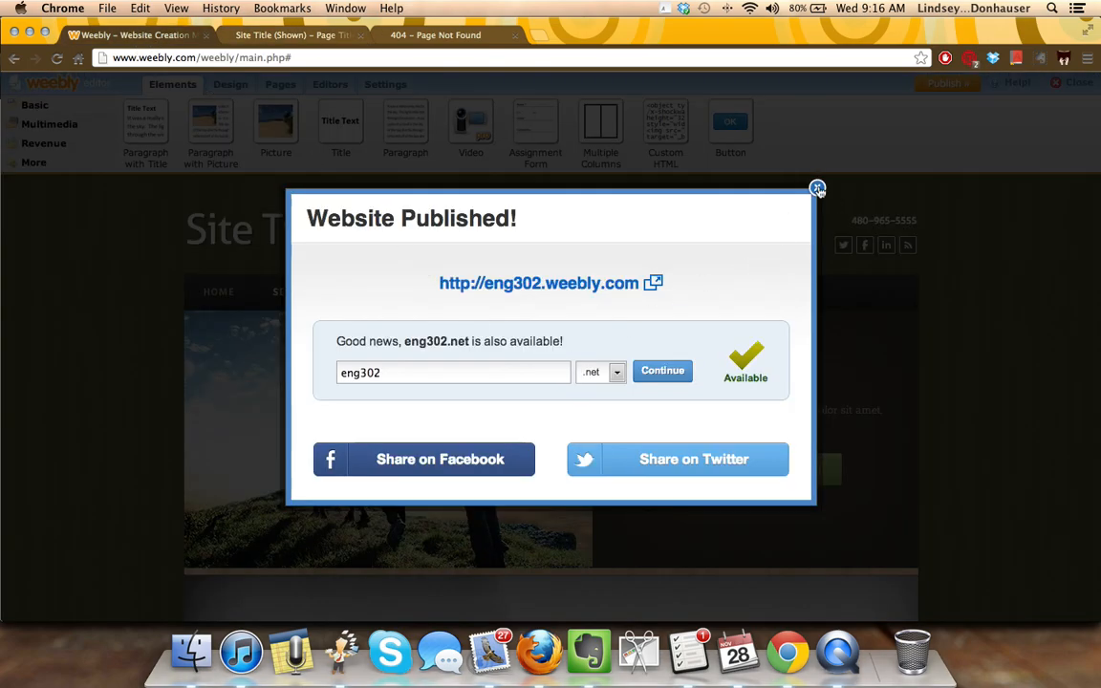
pyautogui.click(817, 188)
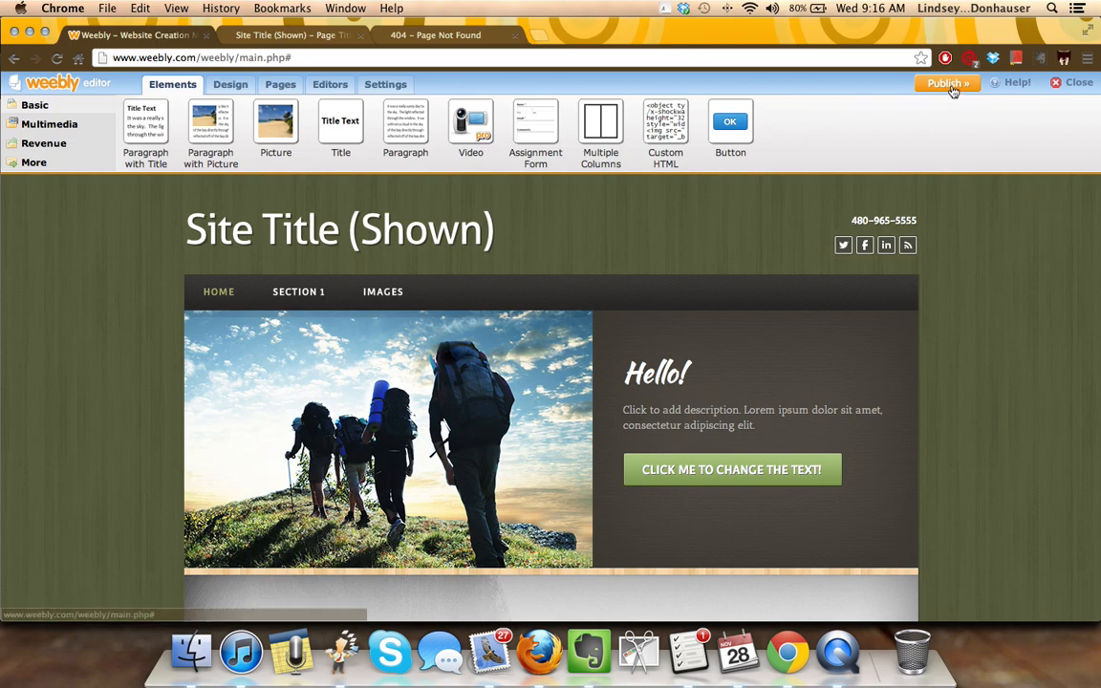
pyautogui.click(946, 83)
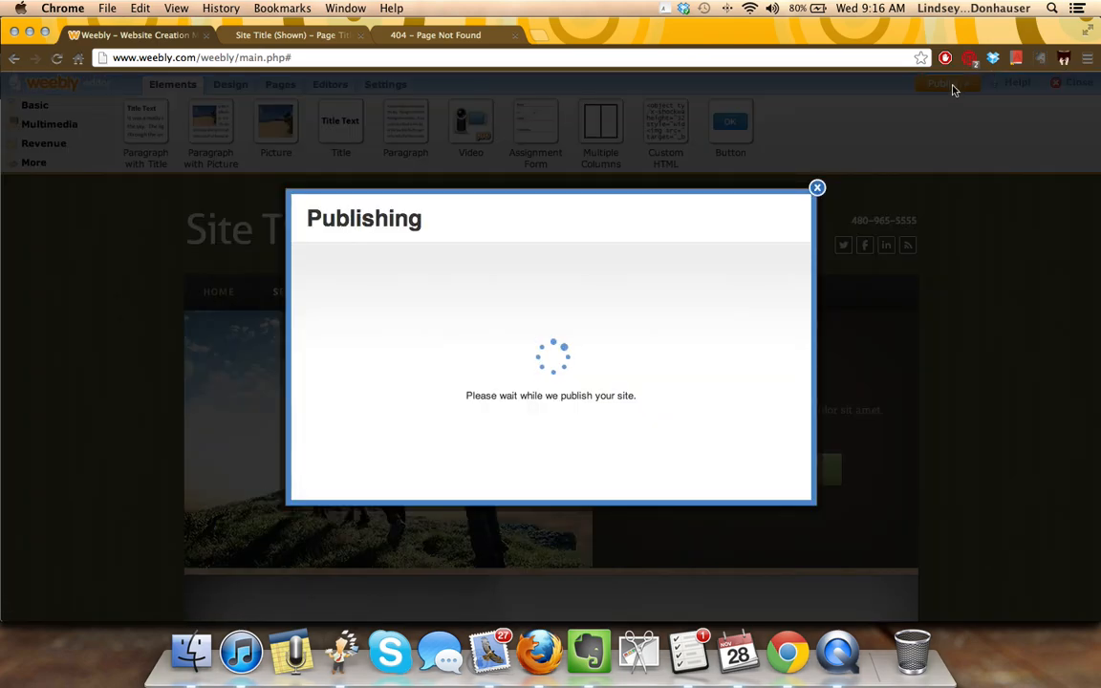